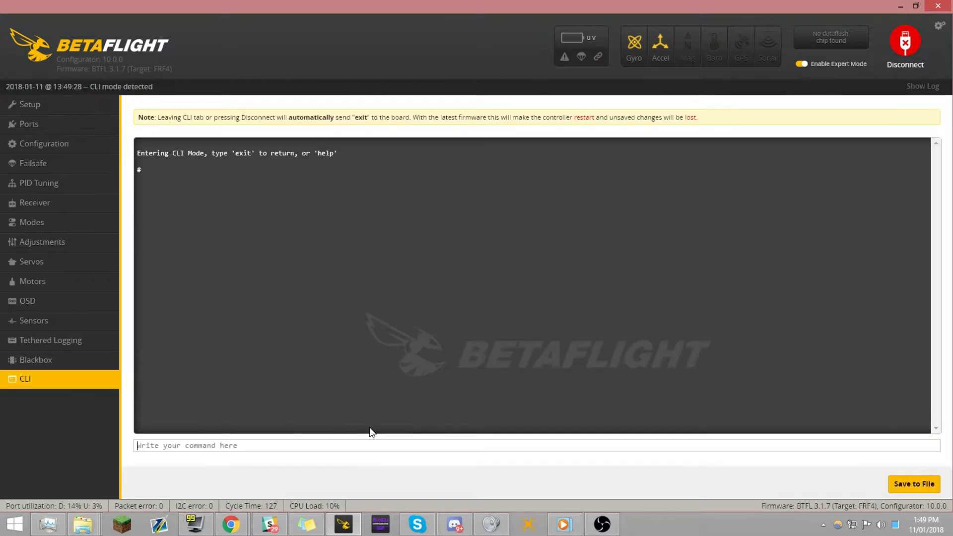
# Step: Run 'version' in the CLI and highlight the OMNIBUSF4 target and firmware 3.1.7
pyautogui.write('version')
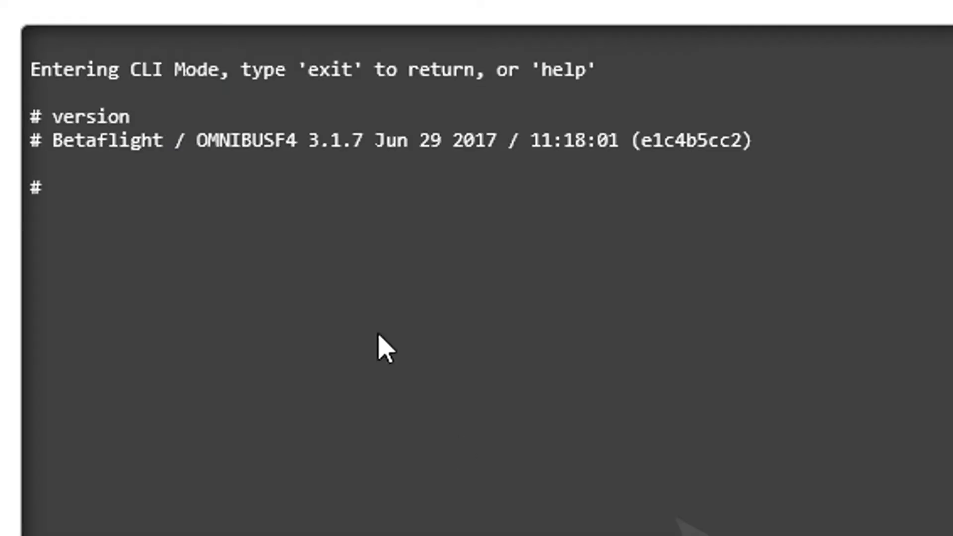
pyautogui.doubleClick(246, 141)
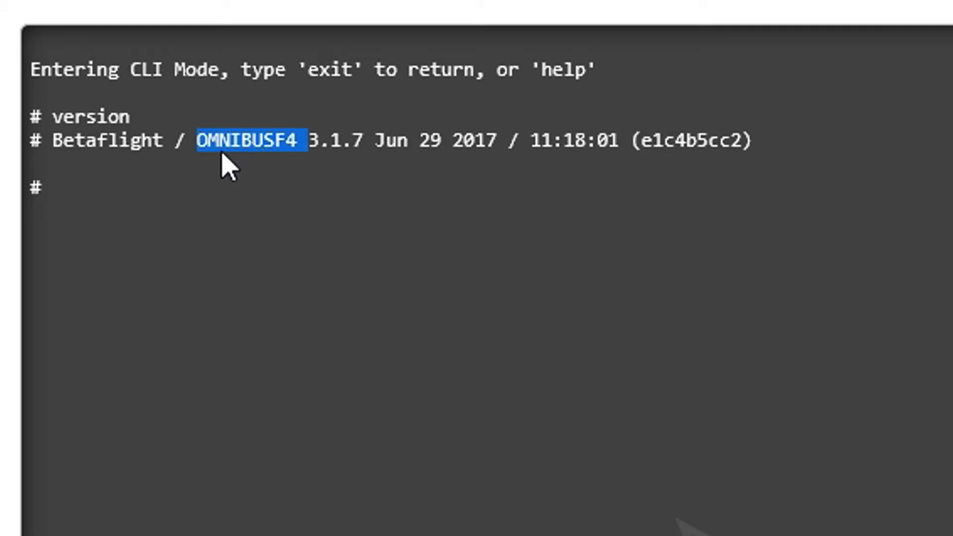
pyautogui.doubleClick(335, 141)
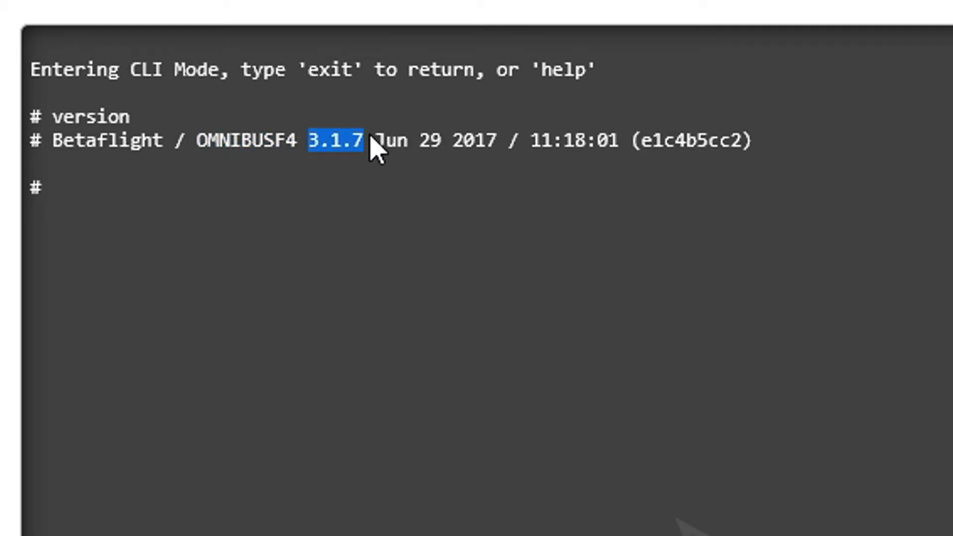
pyautogui.moveTo(286, 347)
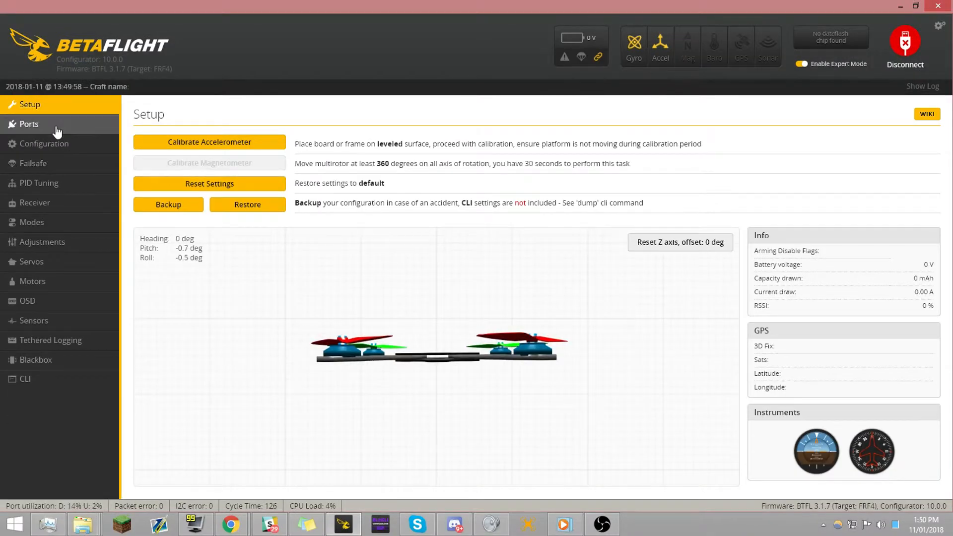
# Step: Enable Serial RX on UART1 in the Ports settings
pyautogui.click(29, 124)
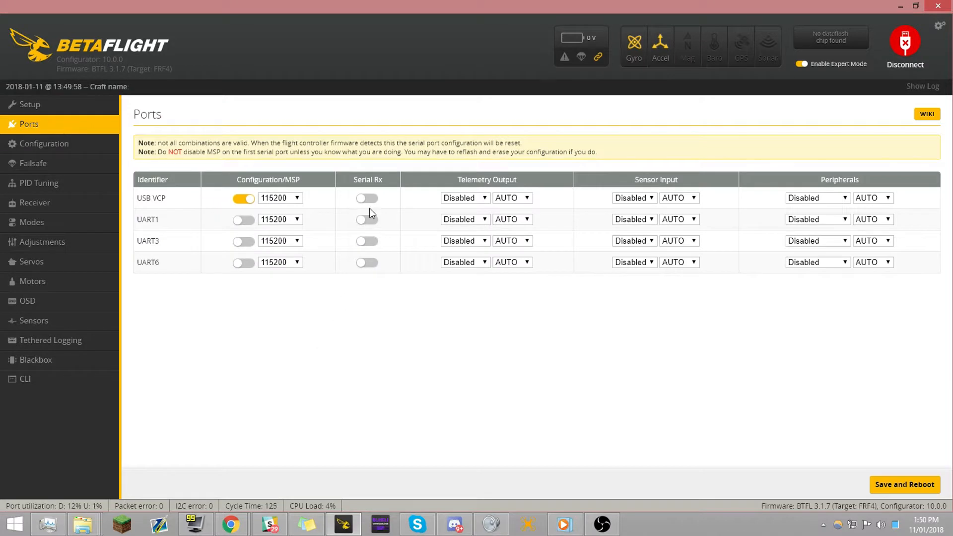
pyautogui.moveTo(415, 217)
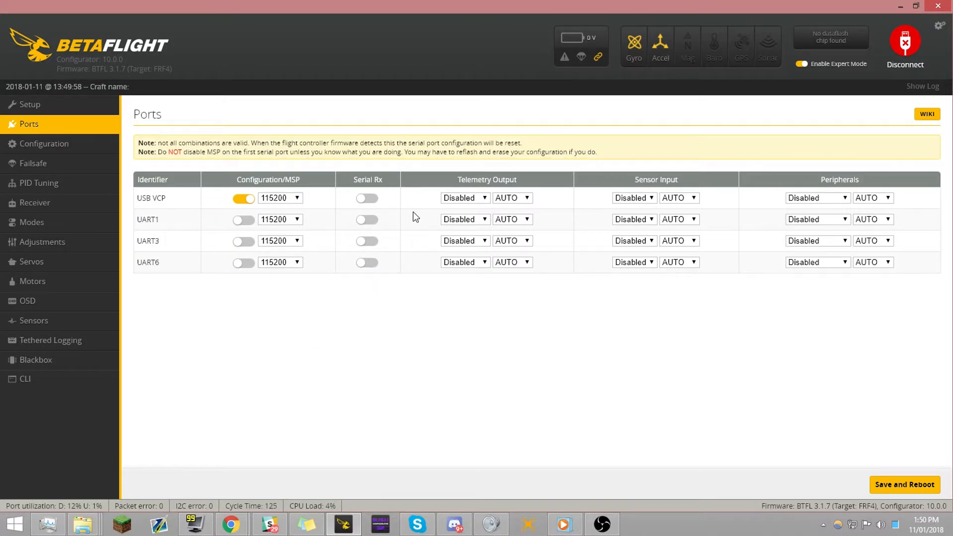
pyautogui.moveTo(356, 232)
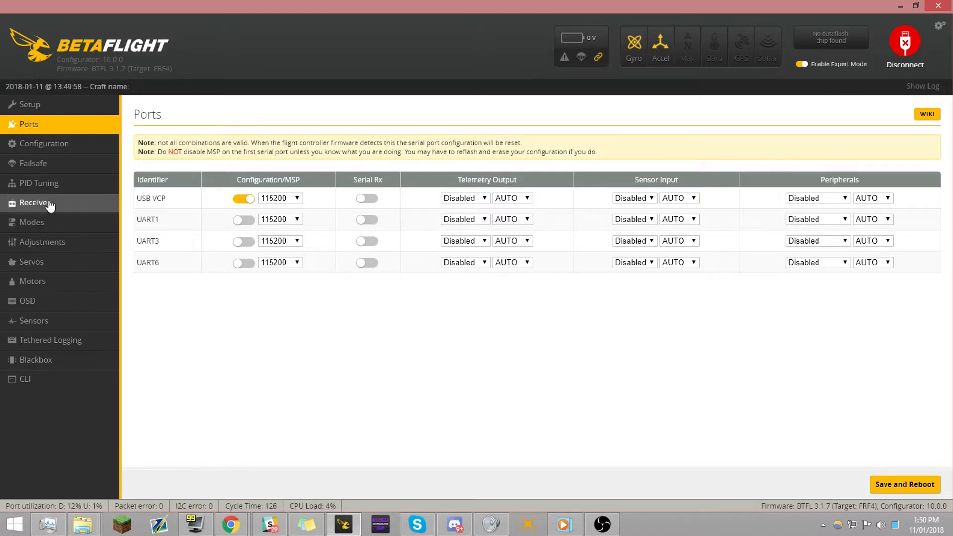
pyautogui.click(35, 203)
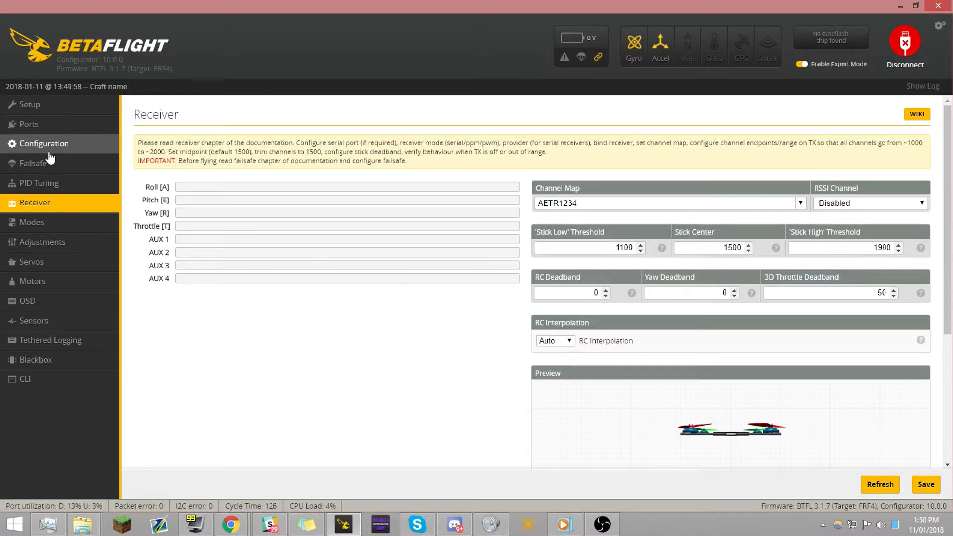
pyautogui.click(29, 125)
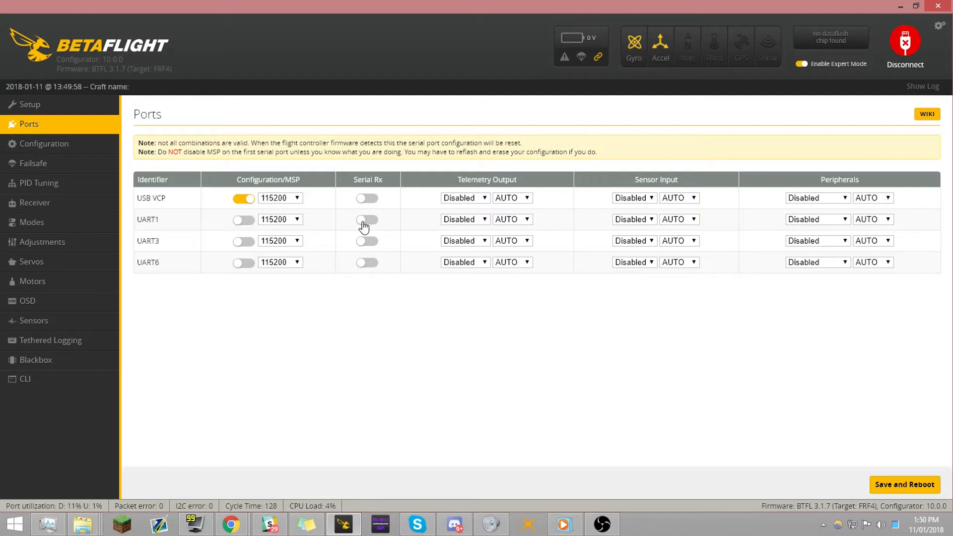
pyautogui.click(366, 220)
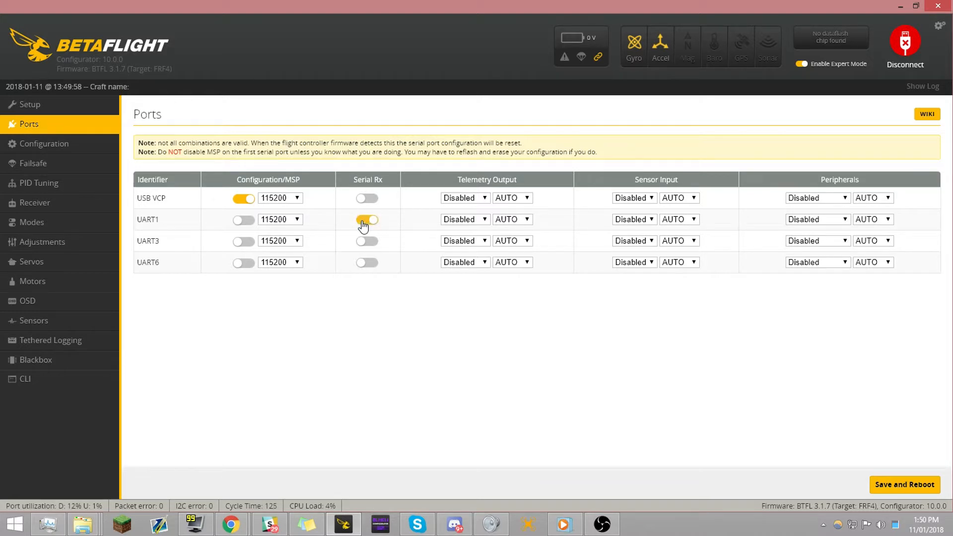
pyautogui.click(367, 220)
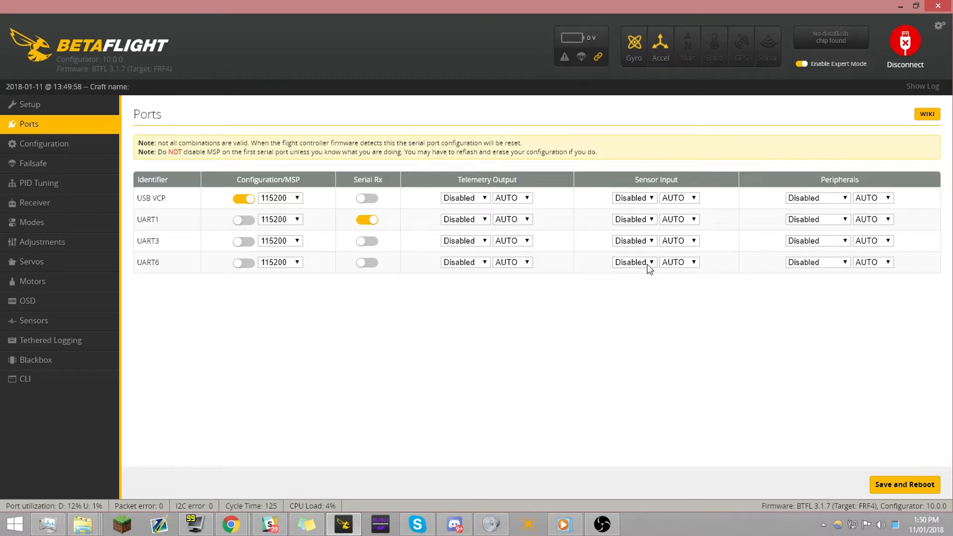
# Step: Set UART6 telemetry output to SmartPort, then save and reboot
pyautogui.click(464, 262)
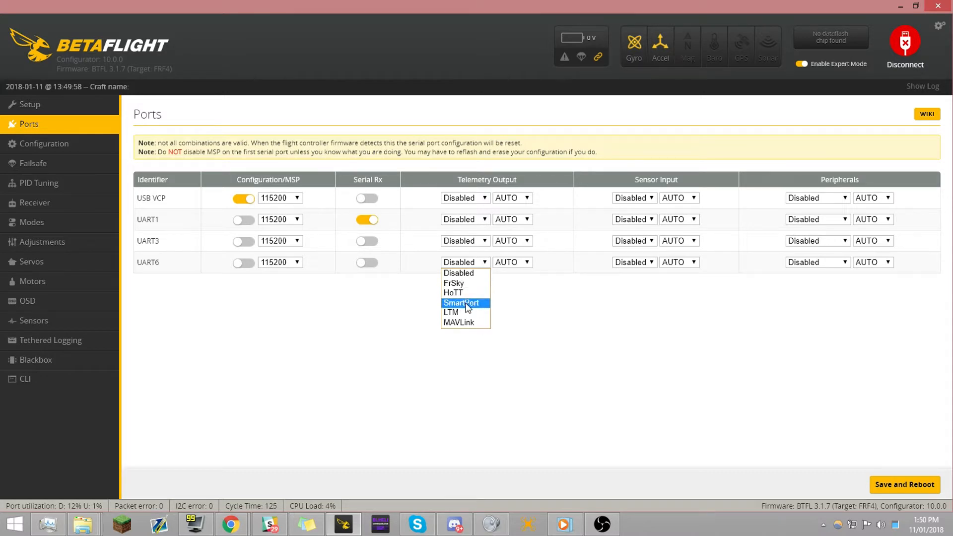
pyautogui.click(462, 303)
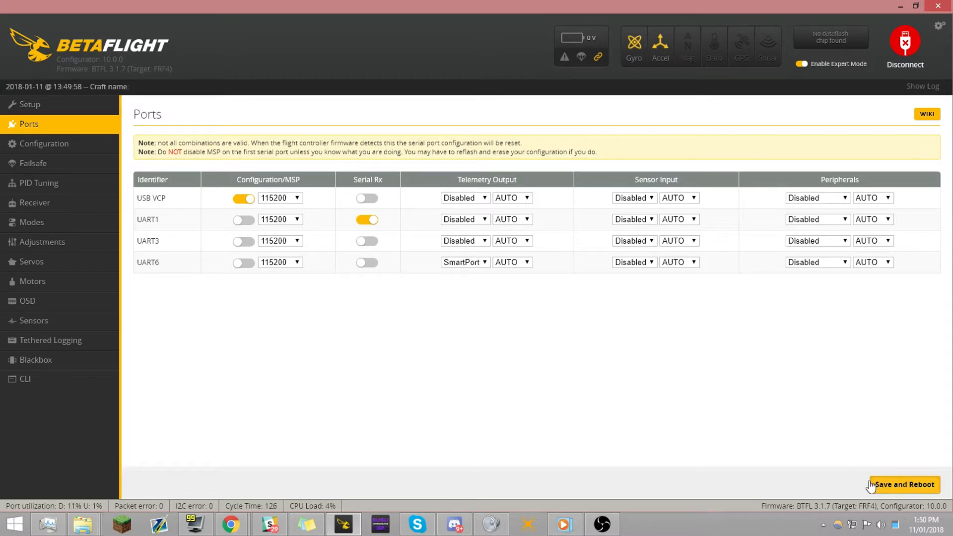
pyautogui.click(904, 485)
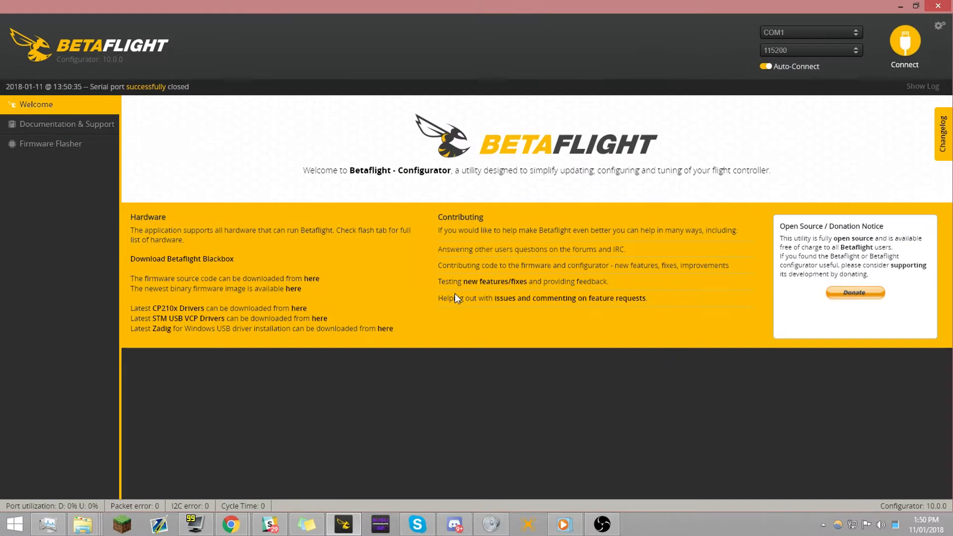
pyautogui.click(904, 46)
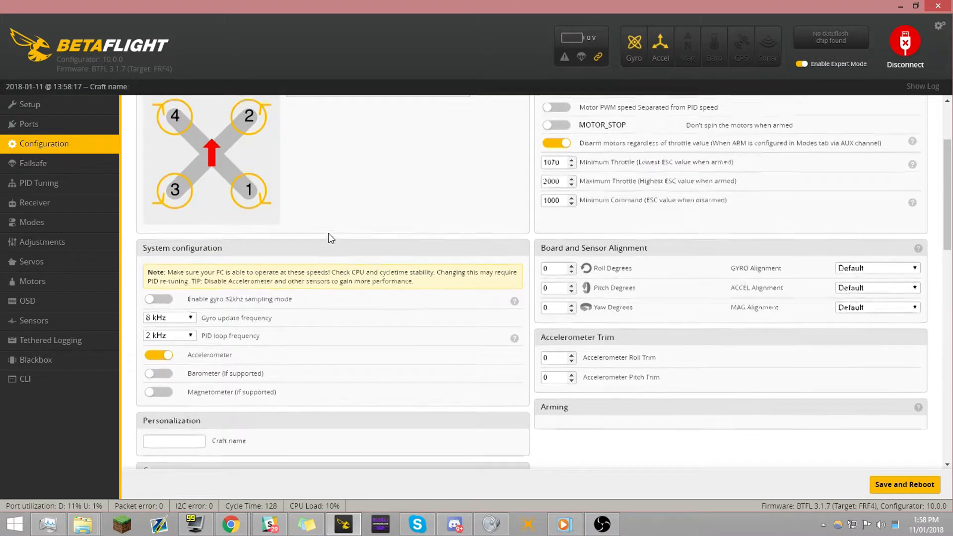
# Step: Set the Serial Receiver Provider to SBUS and save with a reboot
pyautogui.scroll(-3)
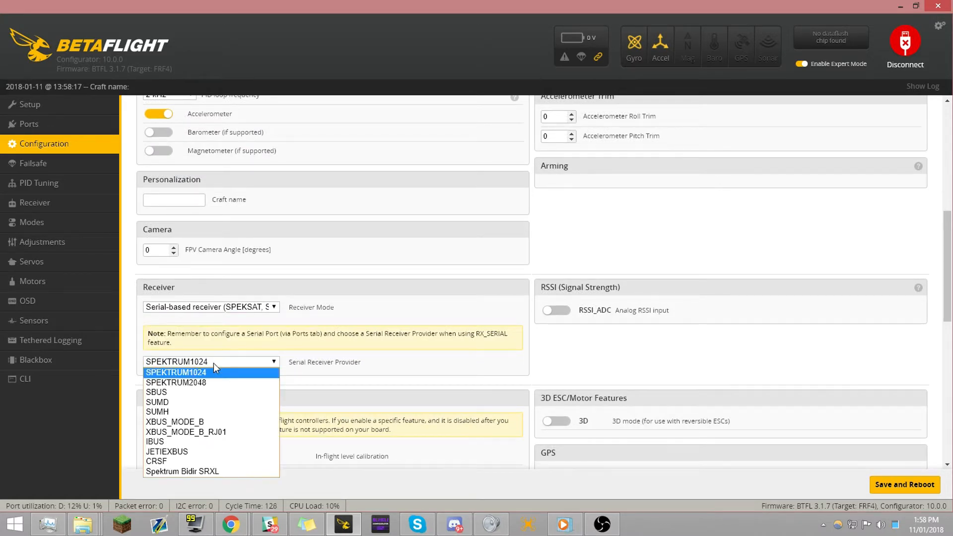
pyautogui.click(156, 392)
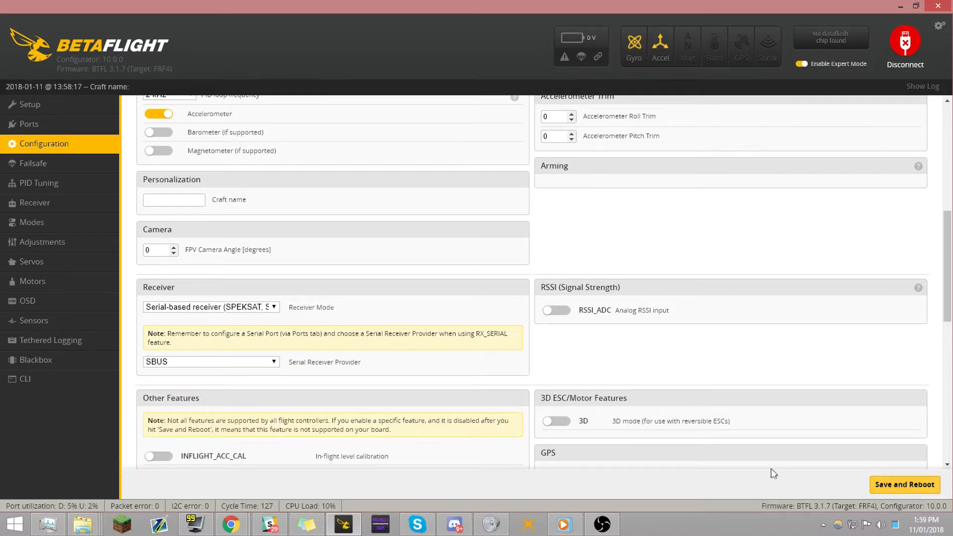
pyautogui.click(35, 202)
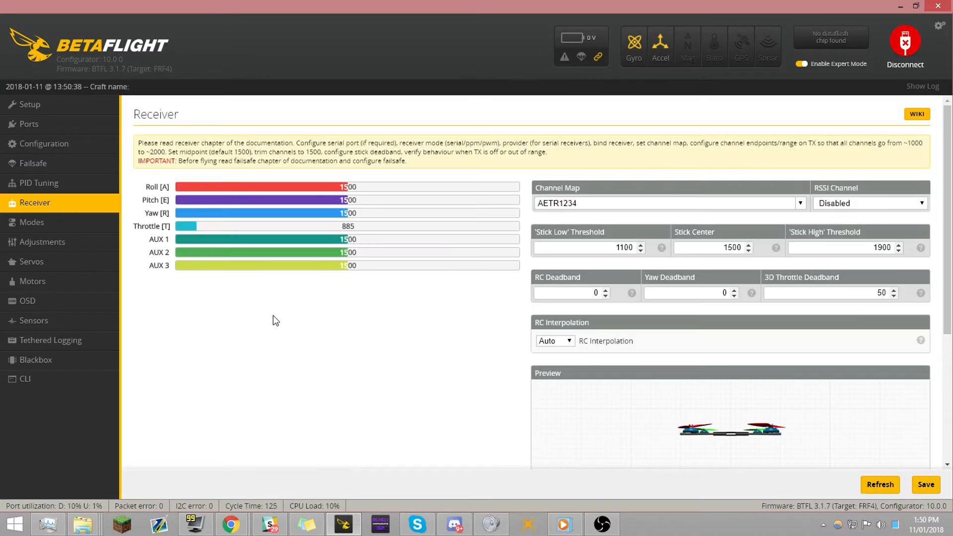
pyautogui.moveTo(344, 238)
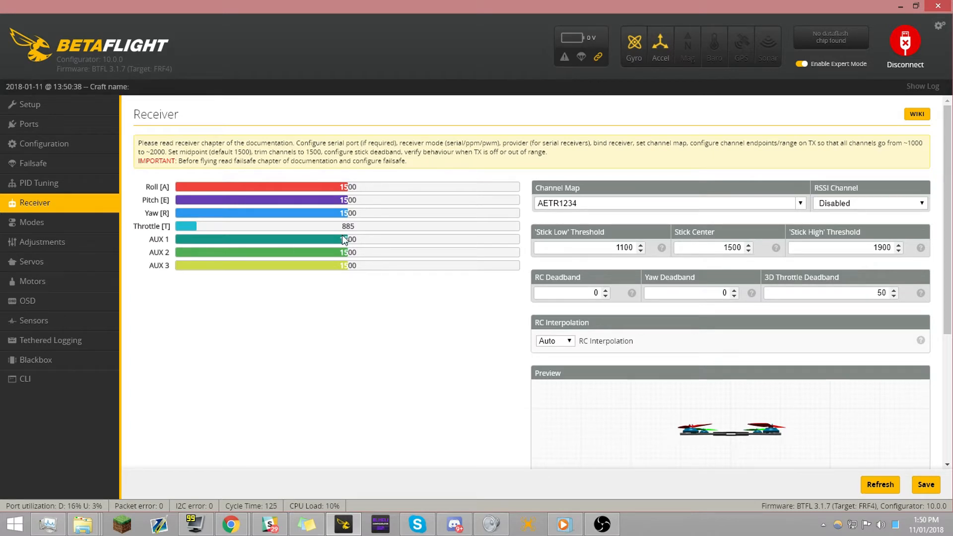
pyautogui.moveTo(192, 313)
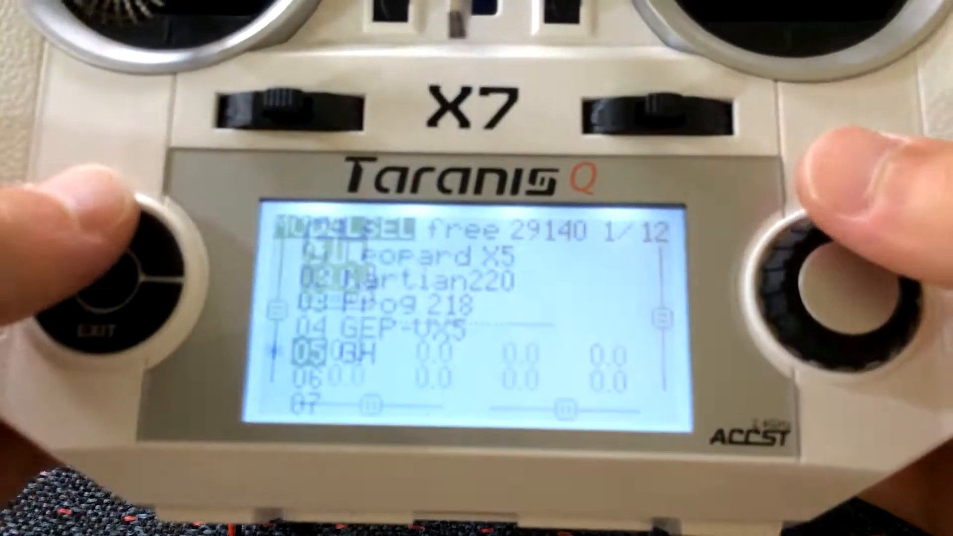
# Step: Bring up the Taranis Model Select list and move to slot 05
pyautogui.click(94, 268)
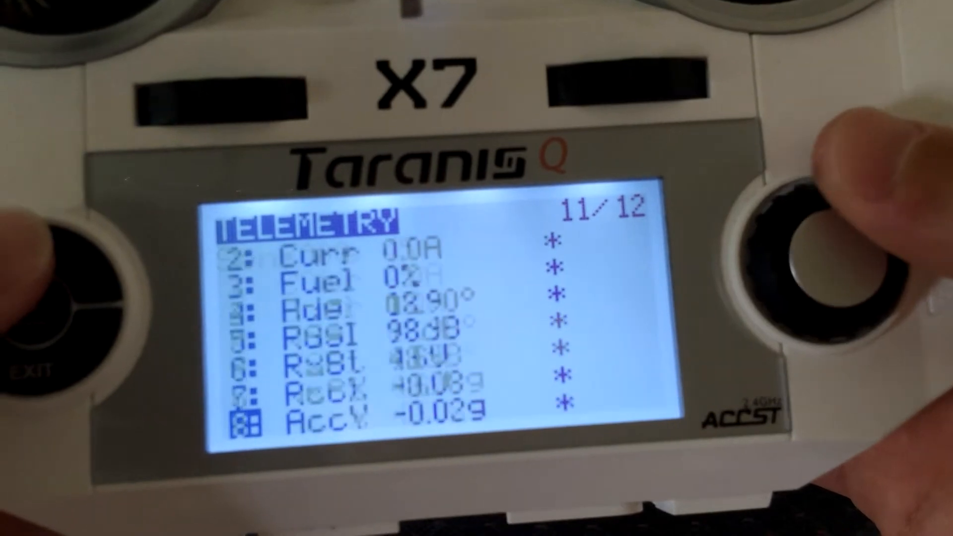
# Step: Scroll the Taranis telemetry page to review current, fuel and RSSI sensors
pyautogui.scroll(-3)
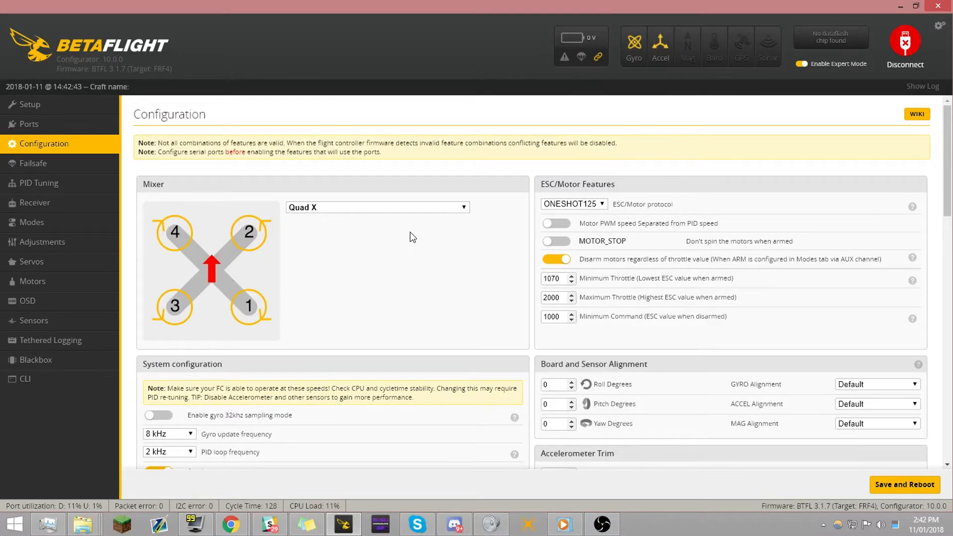
# Step: Choose the FrSky / Futaba / Hitec channel map (TAER1234) and save it
pyautogui.click(35, 203)
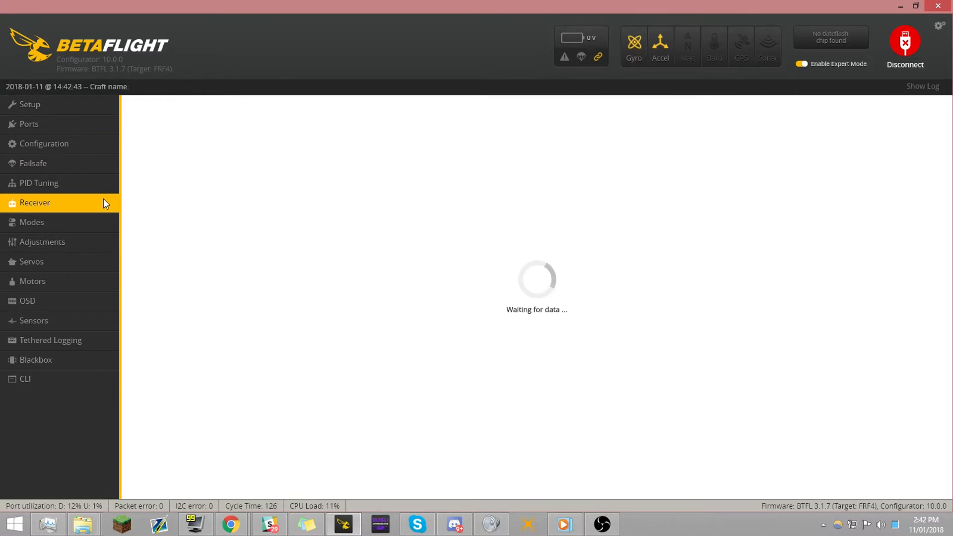
pyautogui.click(35, 203)
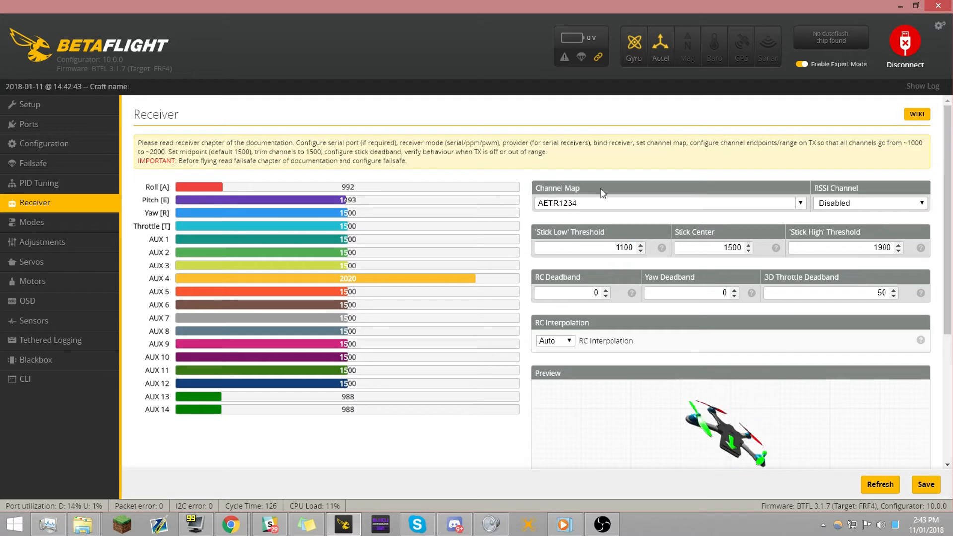
pyautogui.click(668, 203)
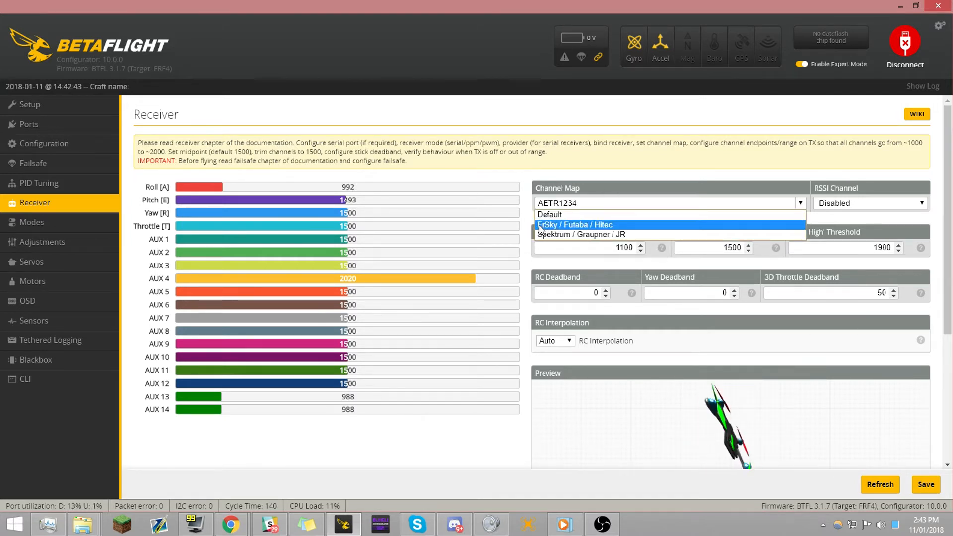
pyautogui.click(575, 225)
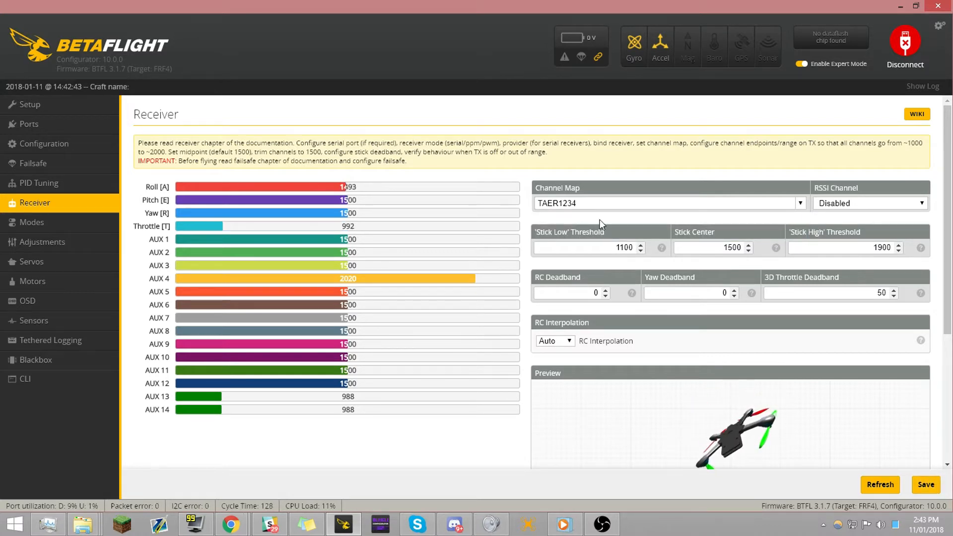
pyautogui.click(925, 485)
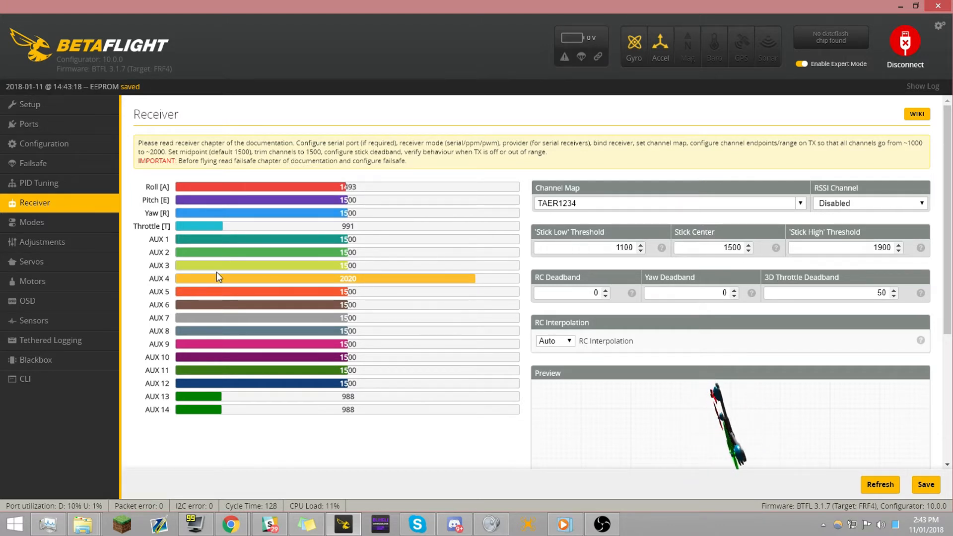
pyautogui.moveTo(344, 287)
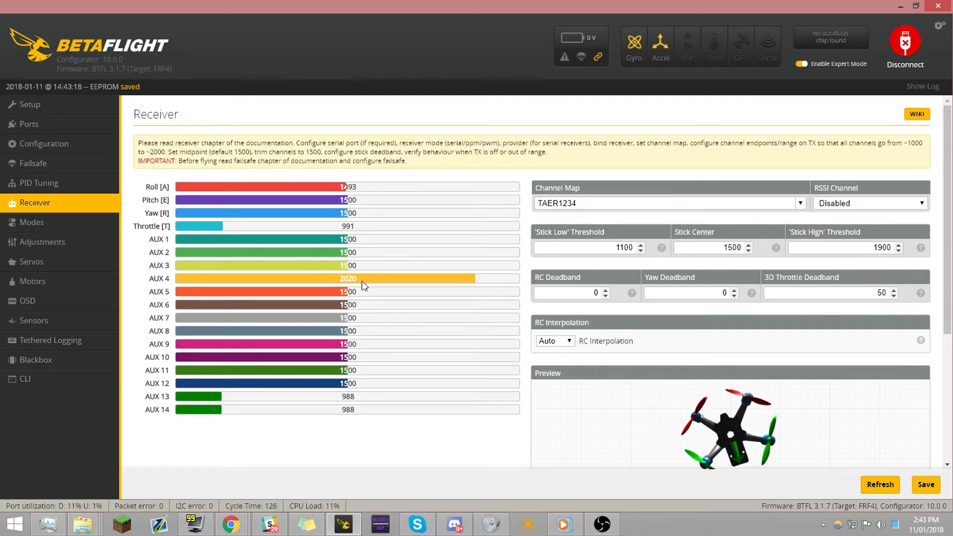
# Step: Assign the RSSI channel to AUX 4, then disconnect from the board
pyautogui.click(870, 203)
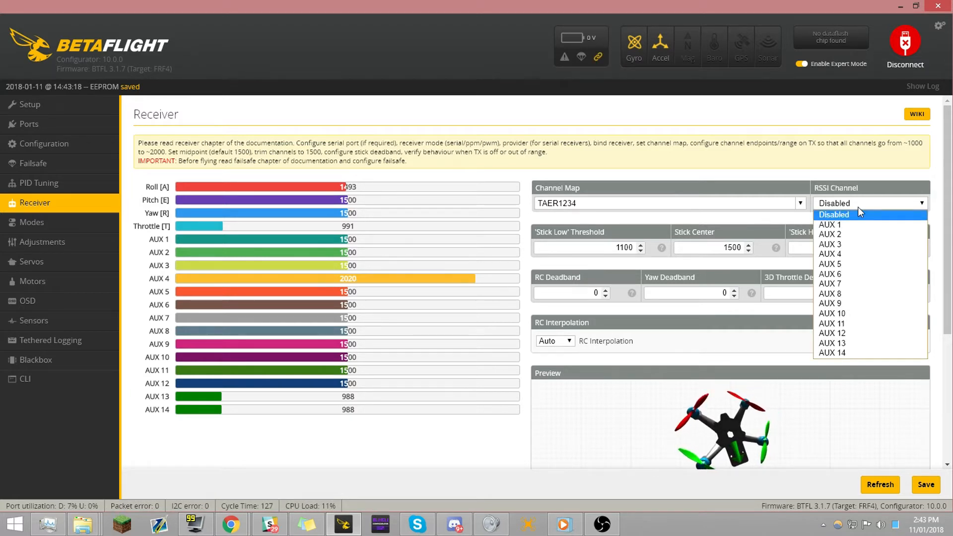
pyautogui.moveTo(850, 254)
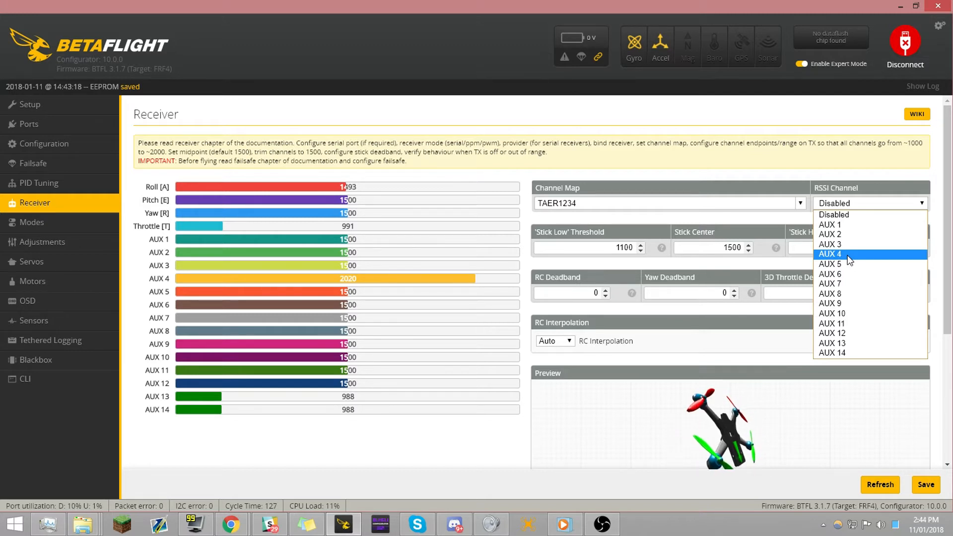
pyautogui.click(829, 254)
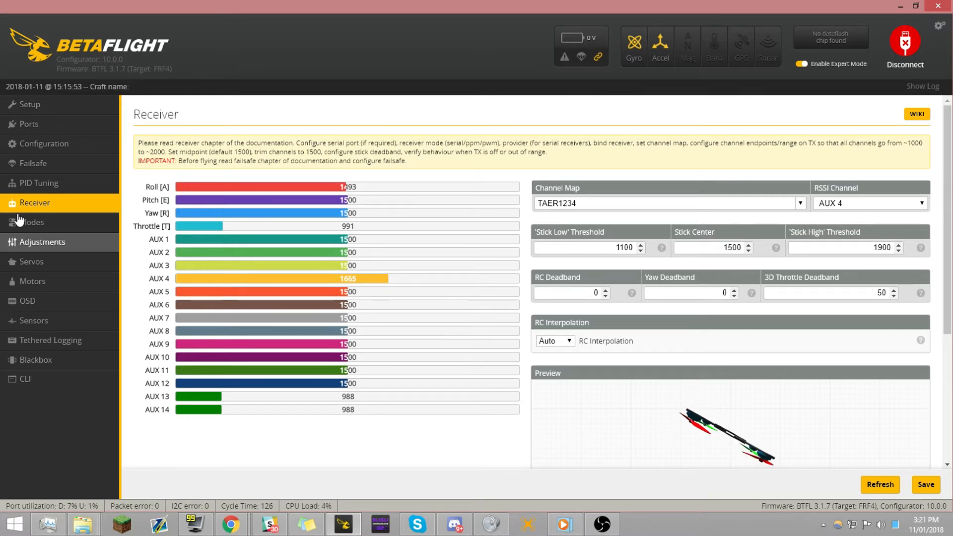
pyautogui.click(29, 104)
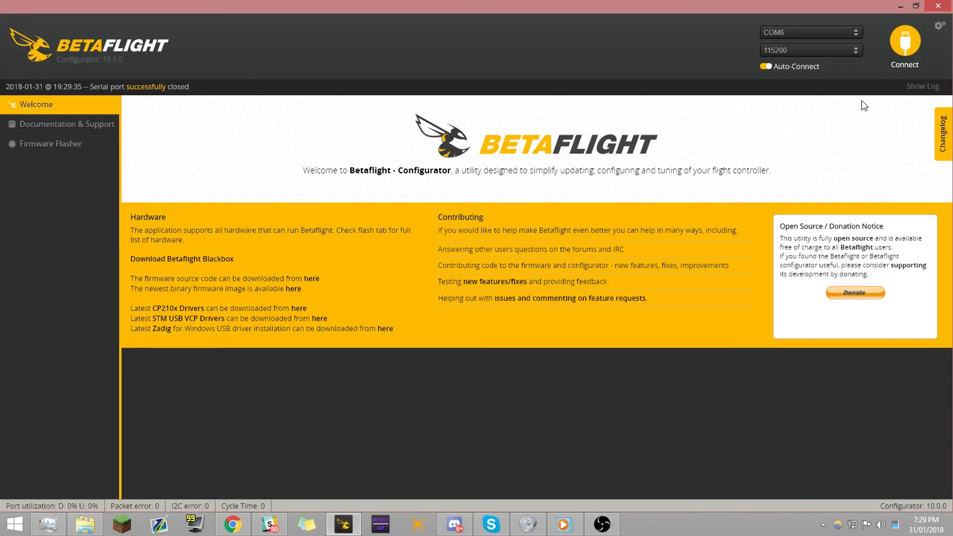
pyautogui.moveTo(905, 57)
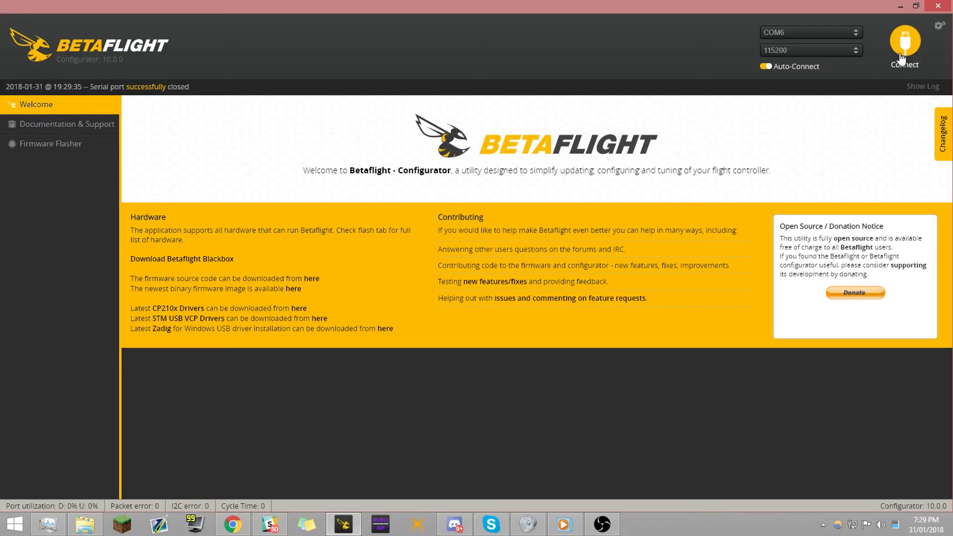
# Step: Reconnect the board and assign TBS SmartAudio as UART3's peripheral
pyautogui.click(906, 45)
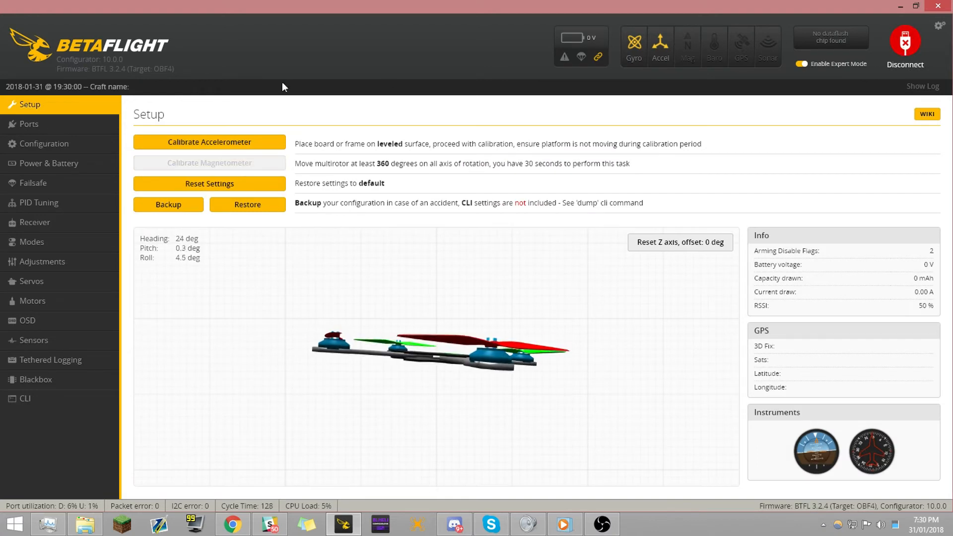
pyautogui.click(29, 125)
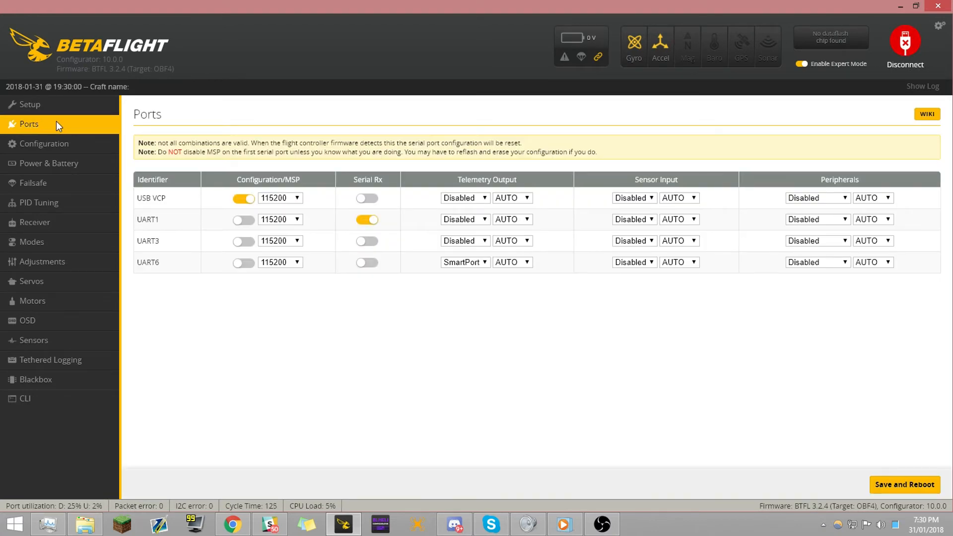
pyautogui.moveTo(394, 247)
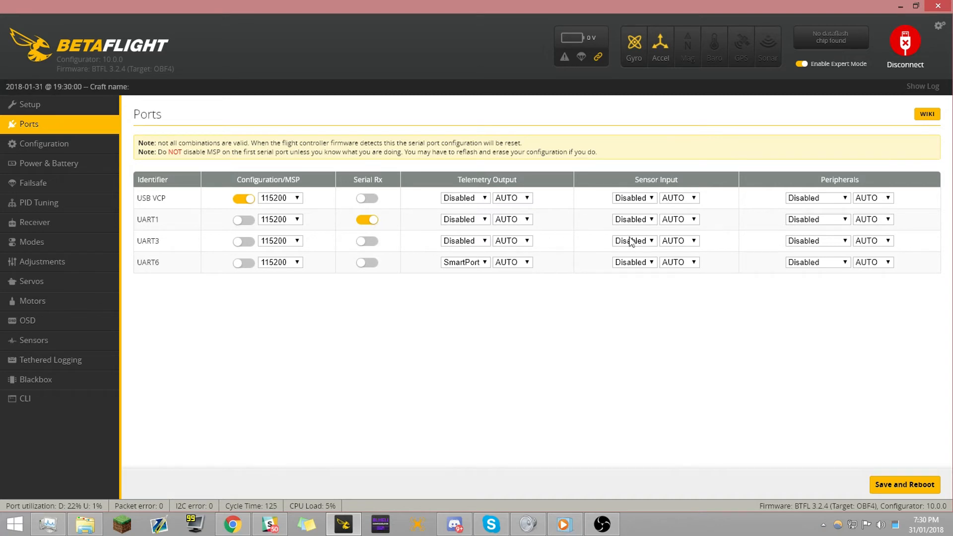
pyautogui.moveTo(719, 247)
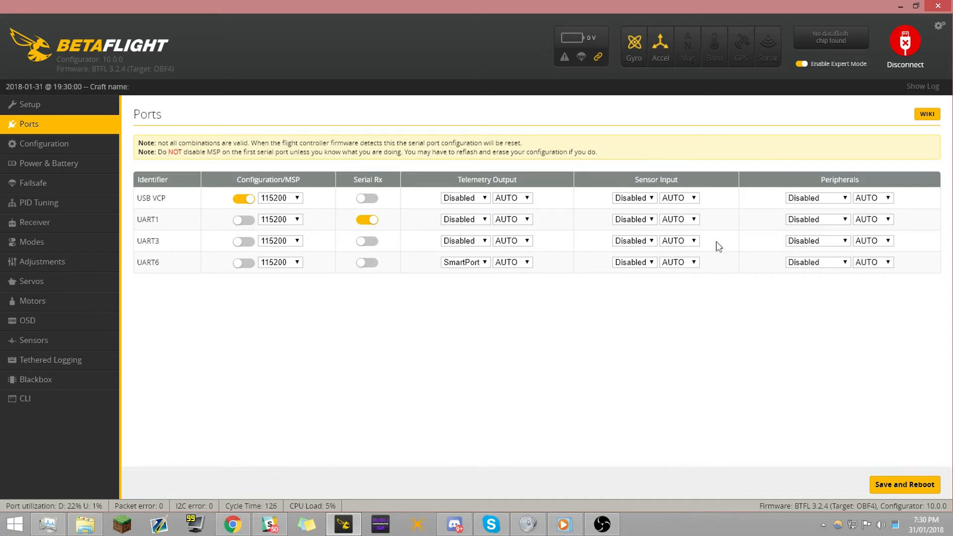
pyautogui.click(817, 241)
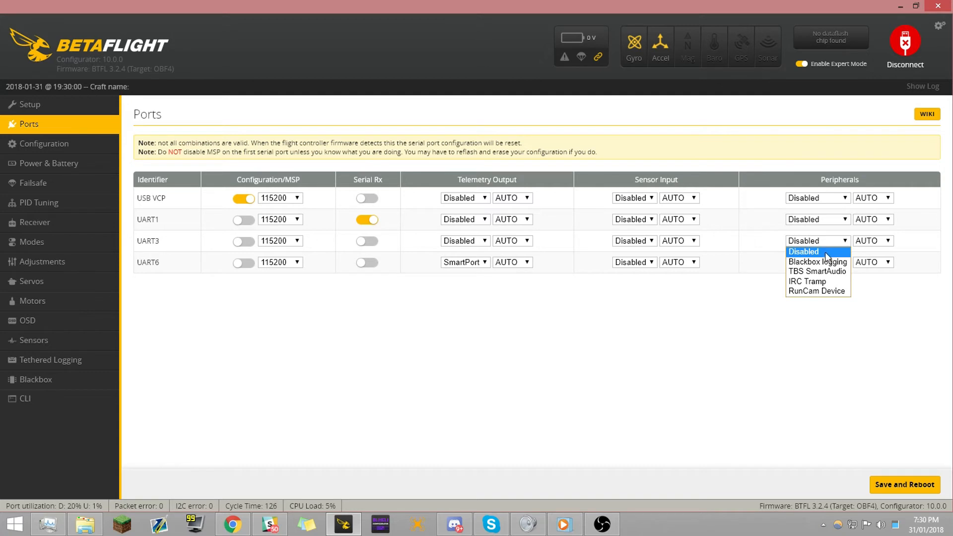
pyautogui.moveTo(818, 271)
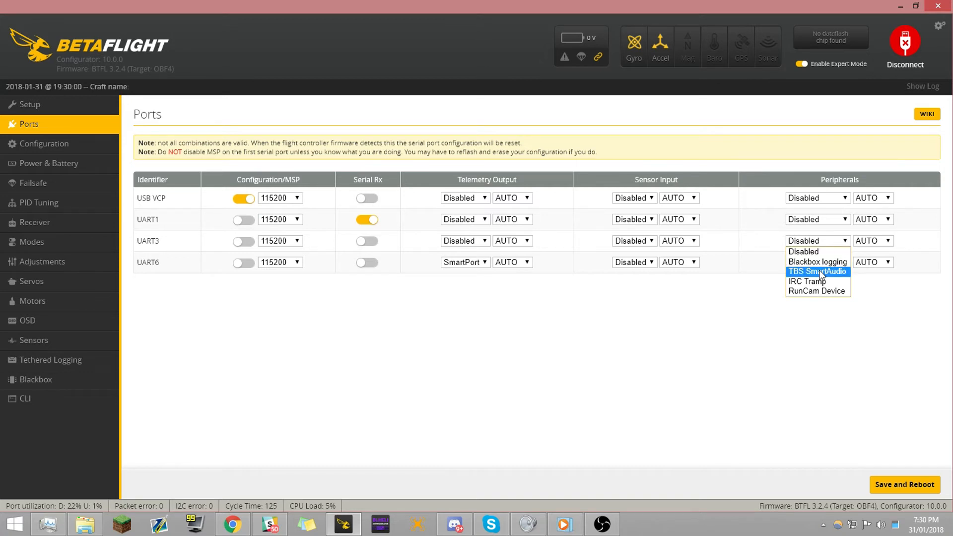
pyautogui.moveTo(818, 281)
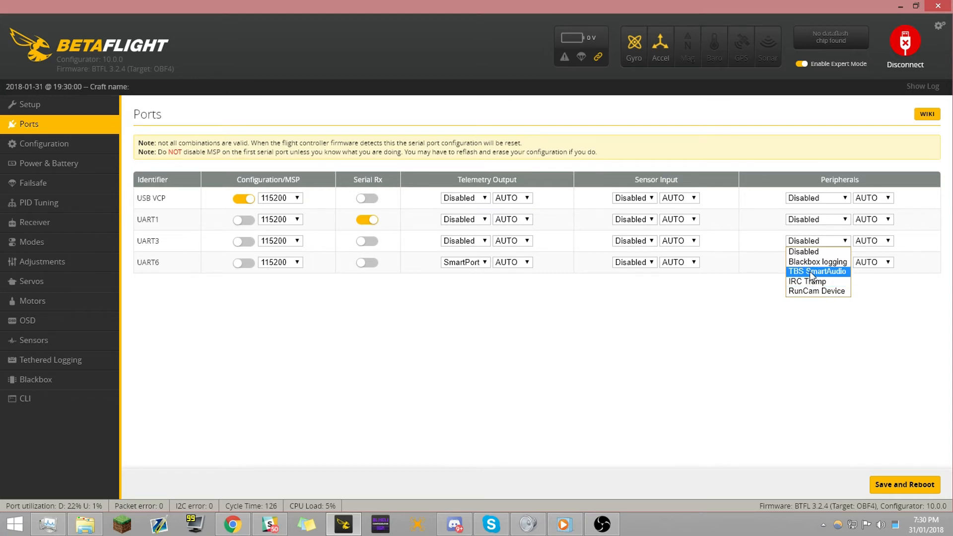
pyautogui.click(817, 271)
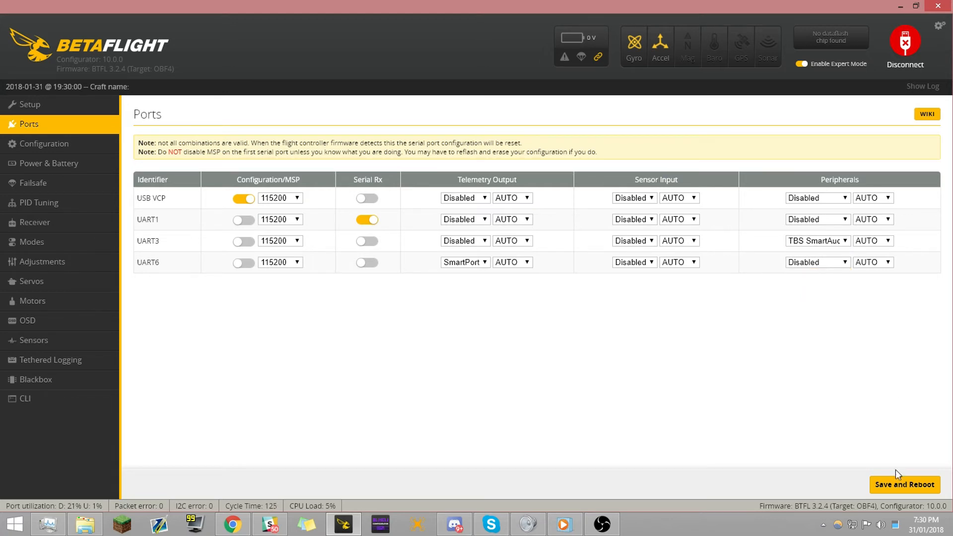